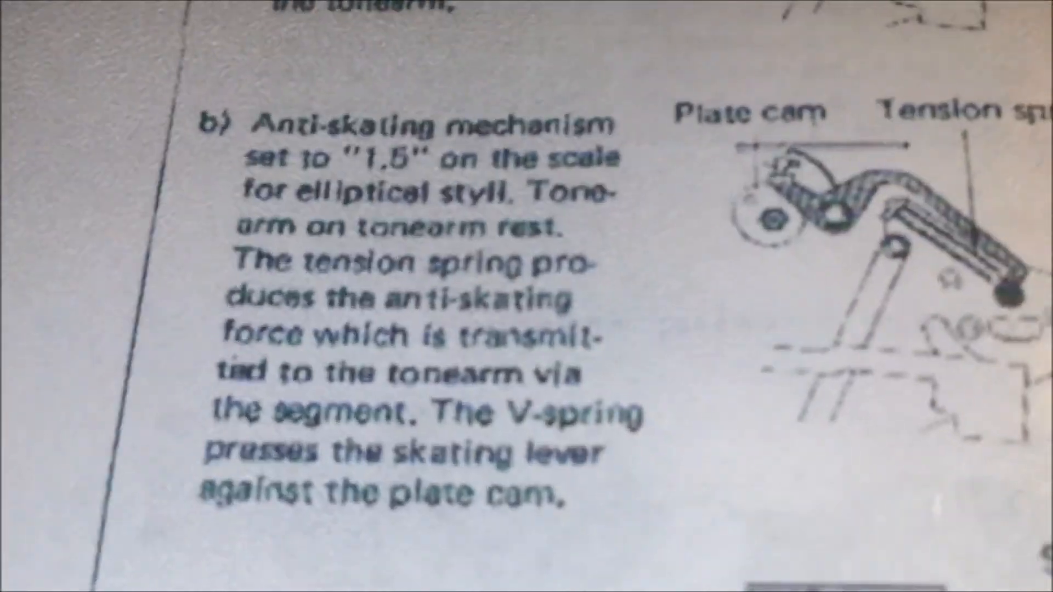
{"action": "scroll", "scroll_direction": "down", "scroll_amount": 3}
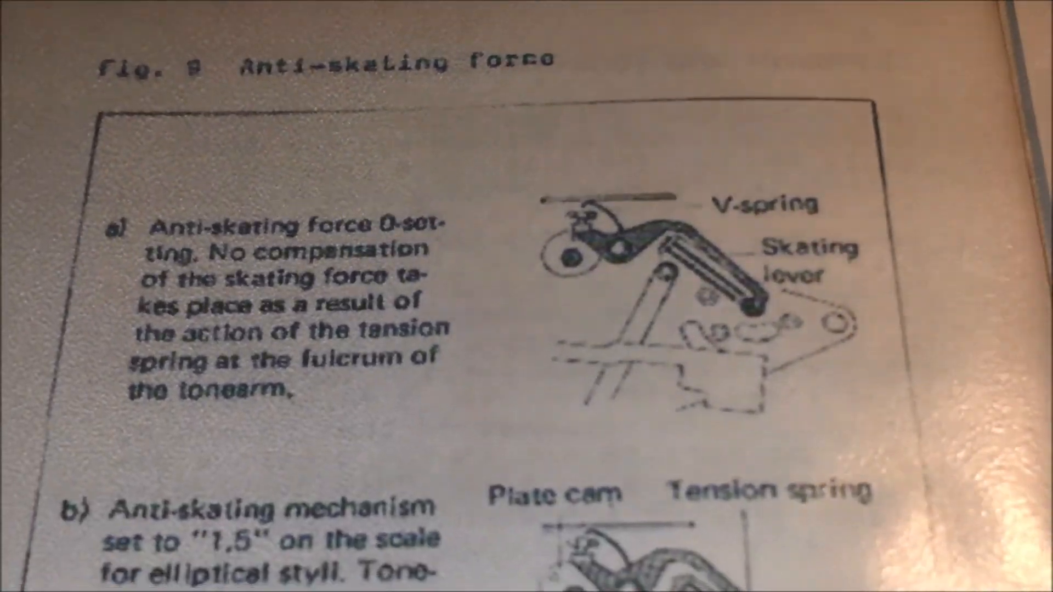